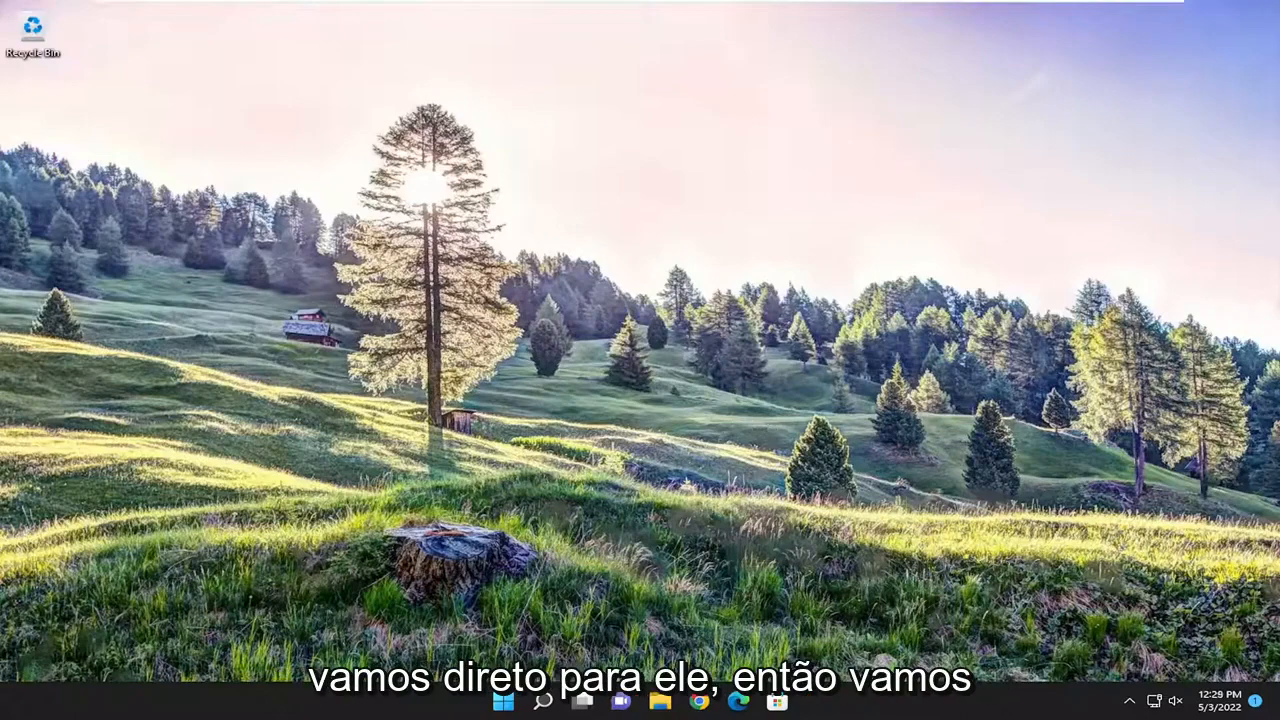
# - Reach Other troubleshooters via a "troubleshoot" search and scroll to the Windows Store Apps entry
pyautogui.click(544, 700)
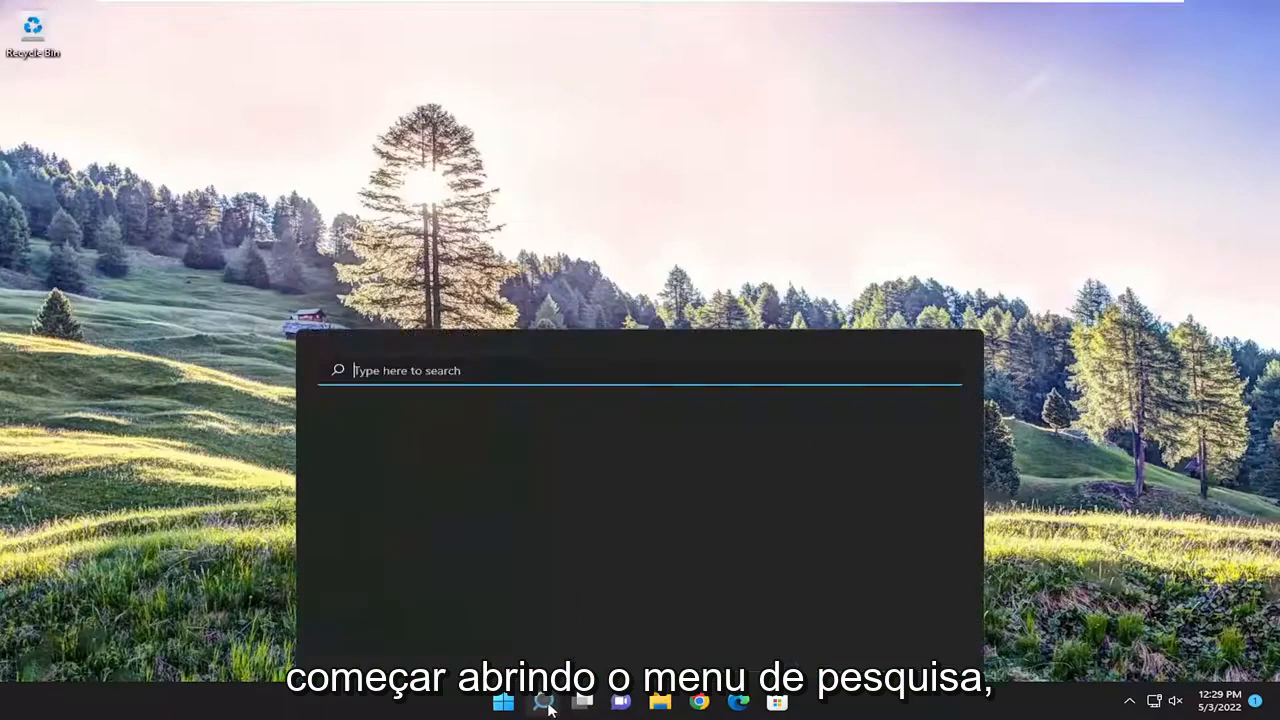
pyautogui.write('troubleso')
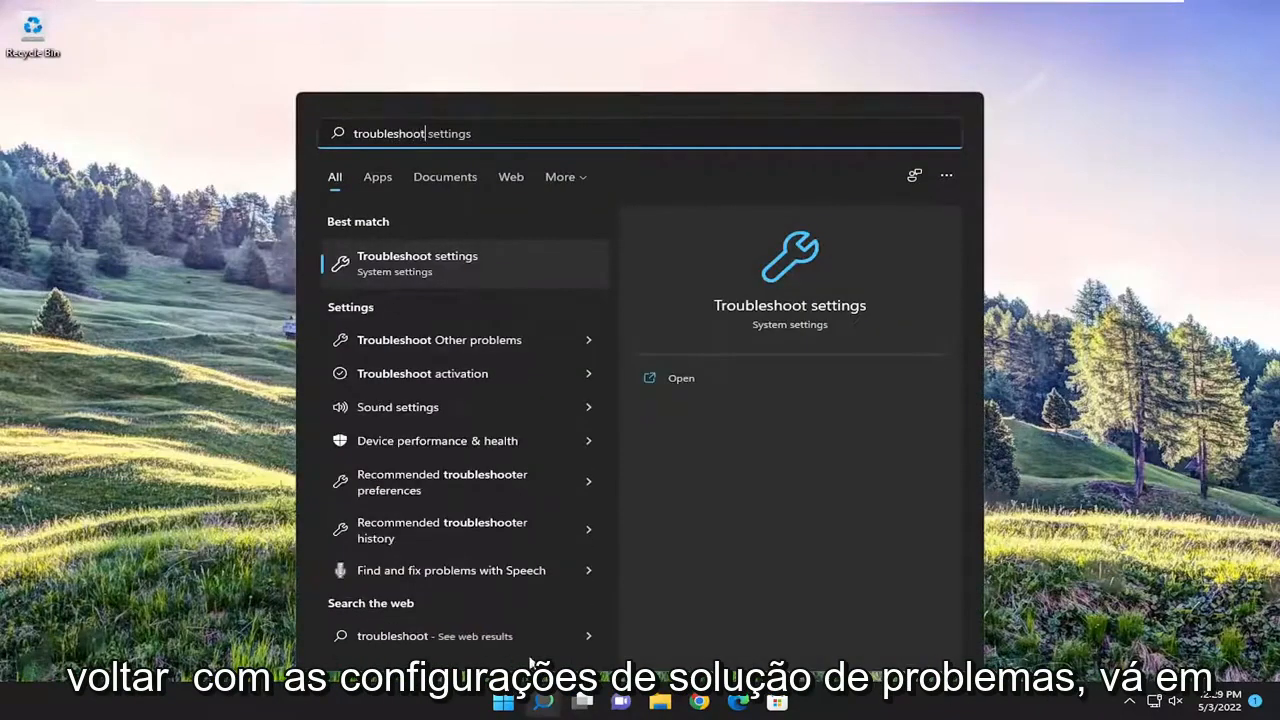
pyautogui.click(416, 264)
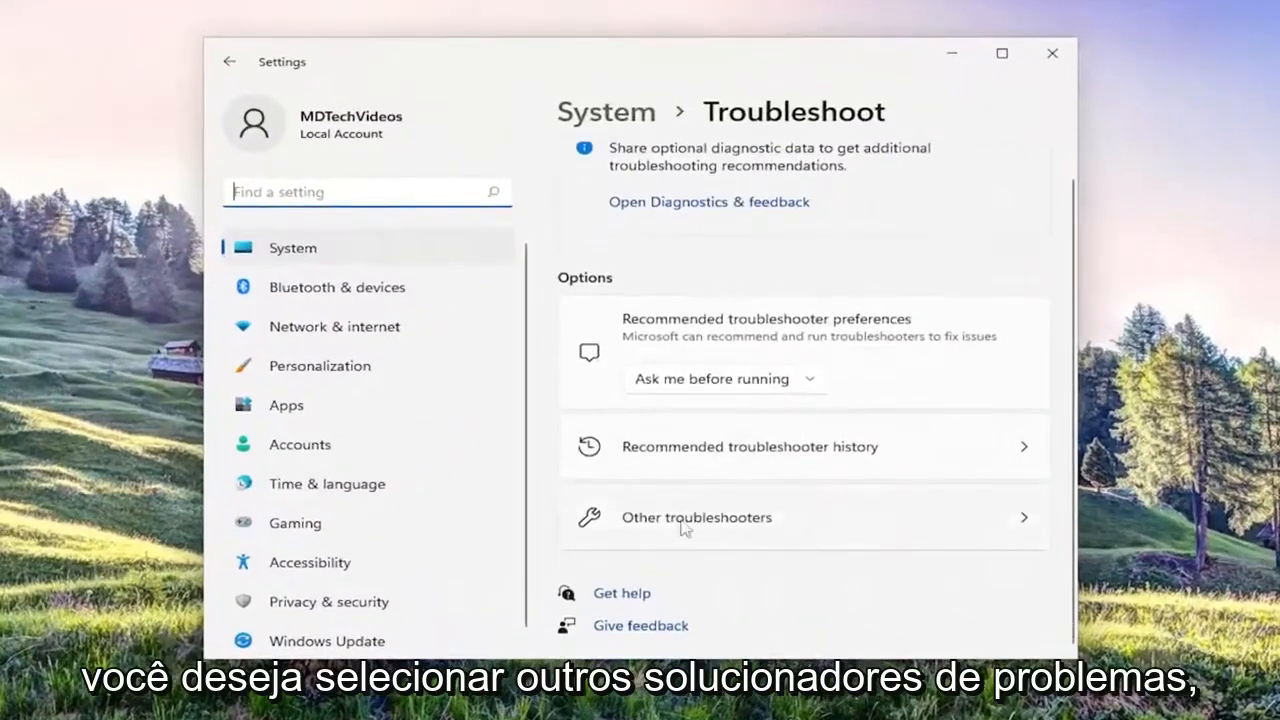
pyautogui.click(696, 516)
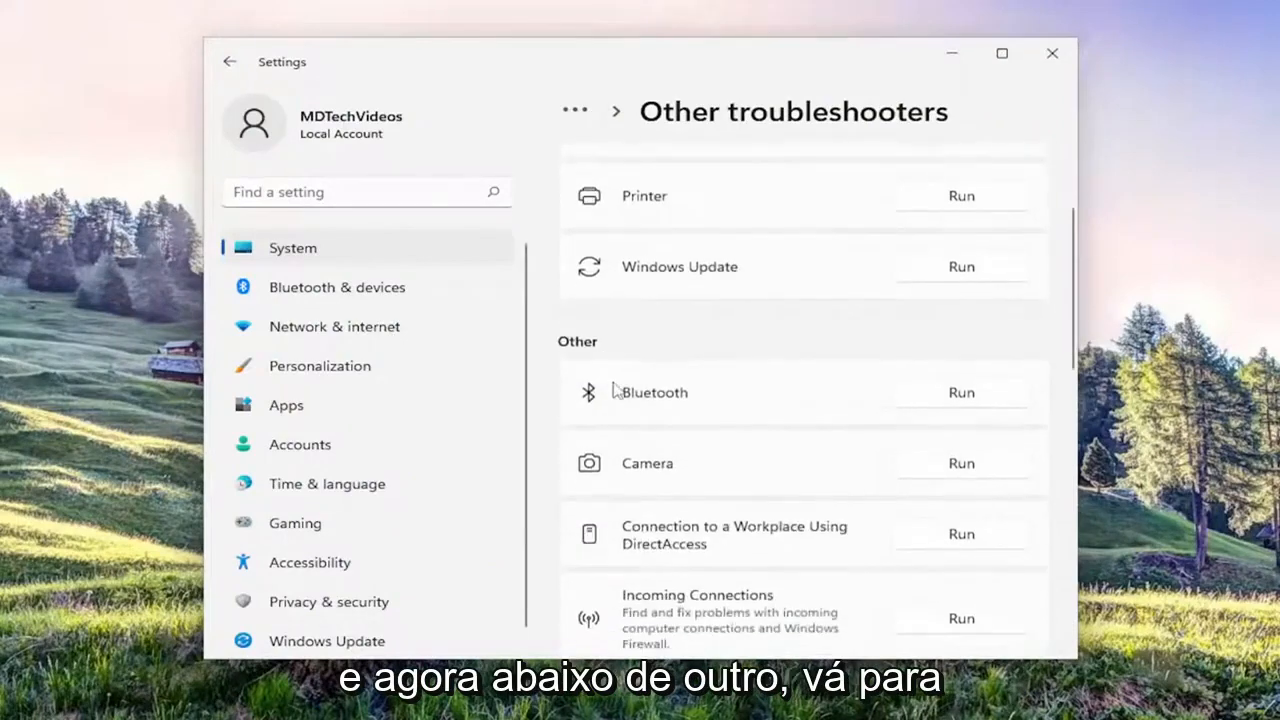
pyautogui.scroll(-3)
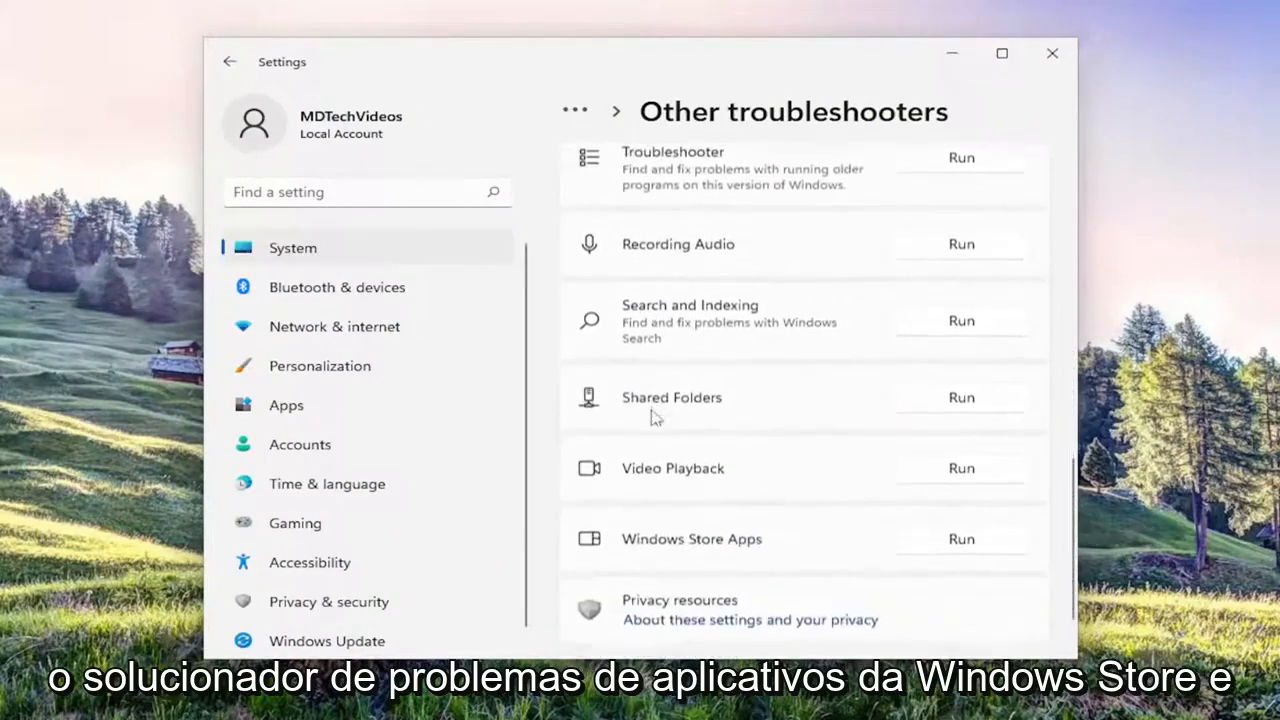
pyautogui.scroll(-3)
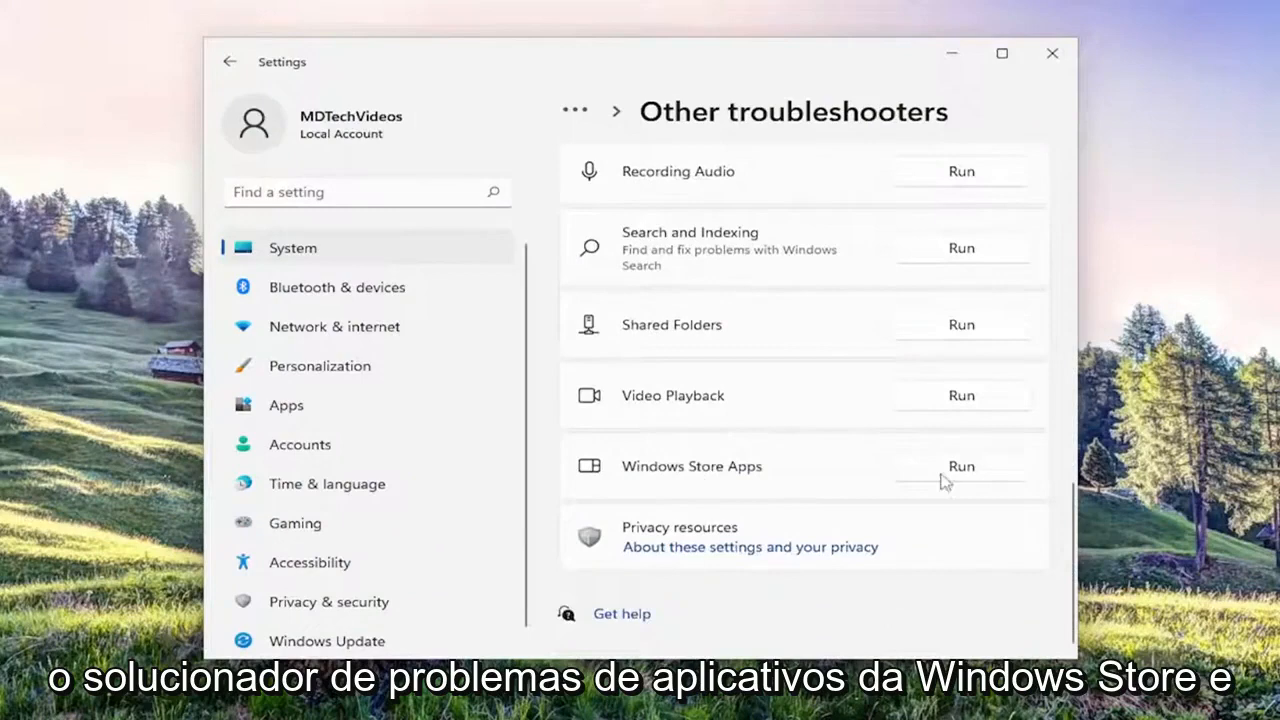
# - Run the Windows Store Apps troubleshooter and proceed past the Microsoft account sign-in prompt
pyautogui.click(960, 466)
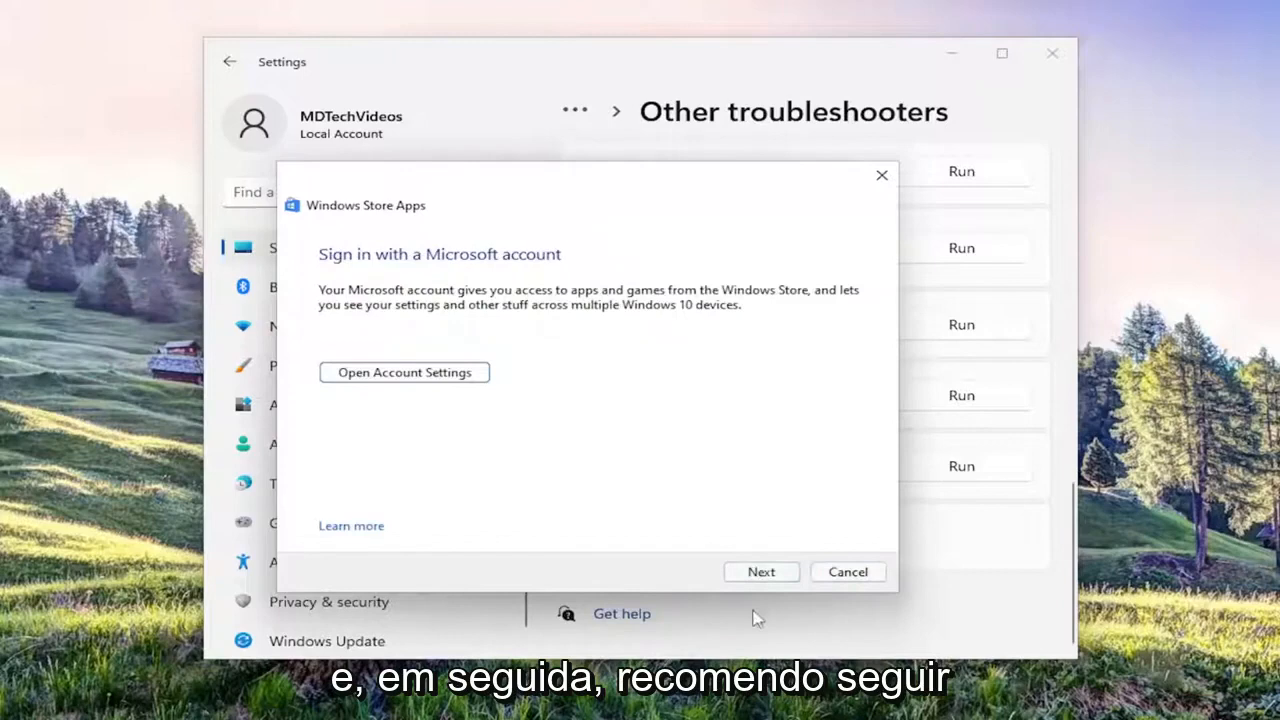
pyautogui.click(760, 572)
pyautogui.write('c')
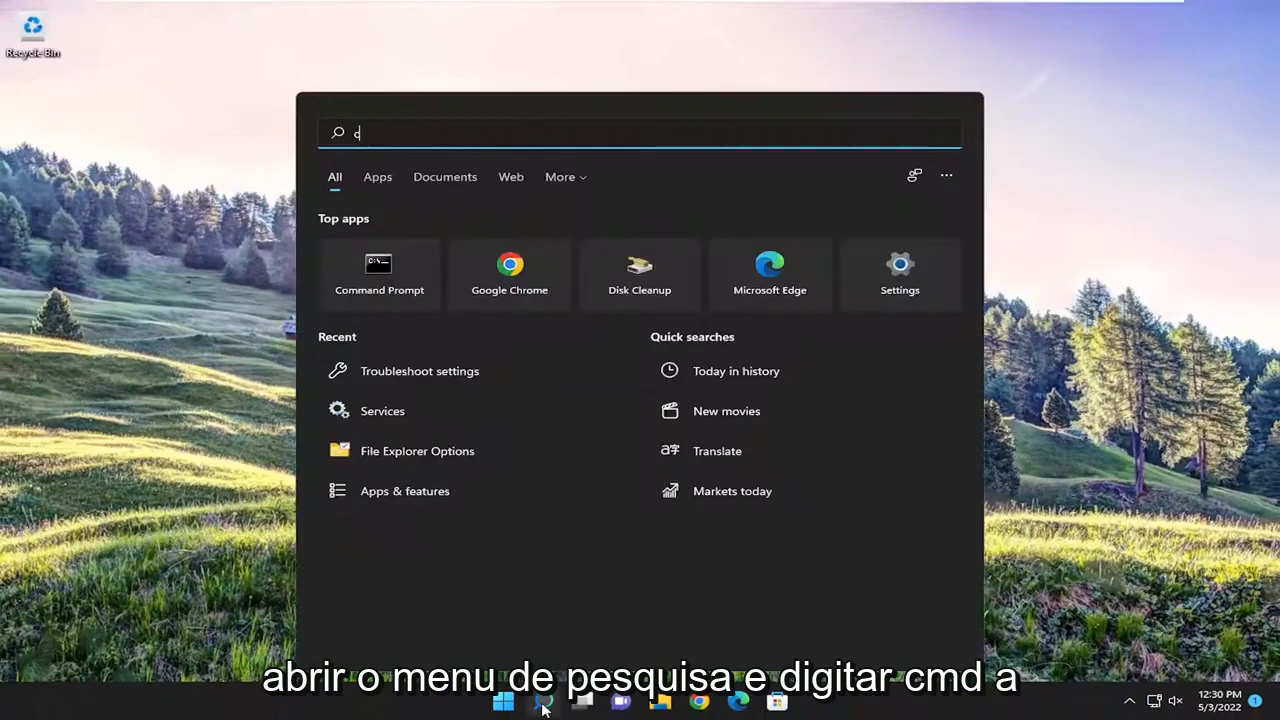
# - Launch Command Prompt as administrator from a "cmd" search, approving the UAC prompt
pyautogui.write('md')
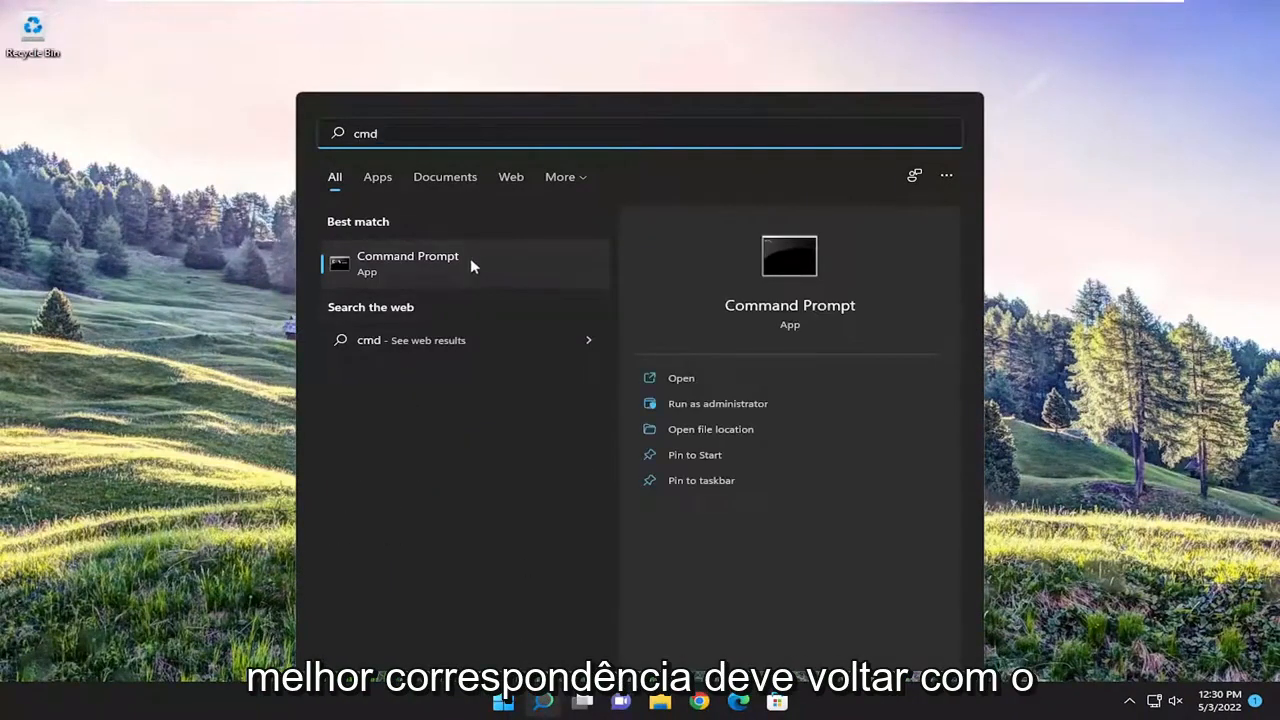
pyautogui.rightClick(408, 264)
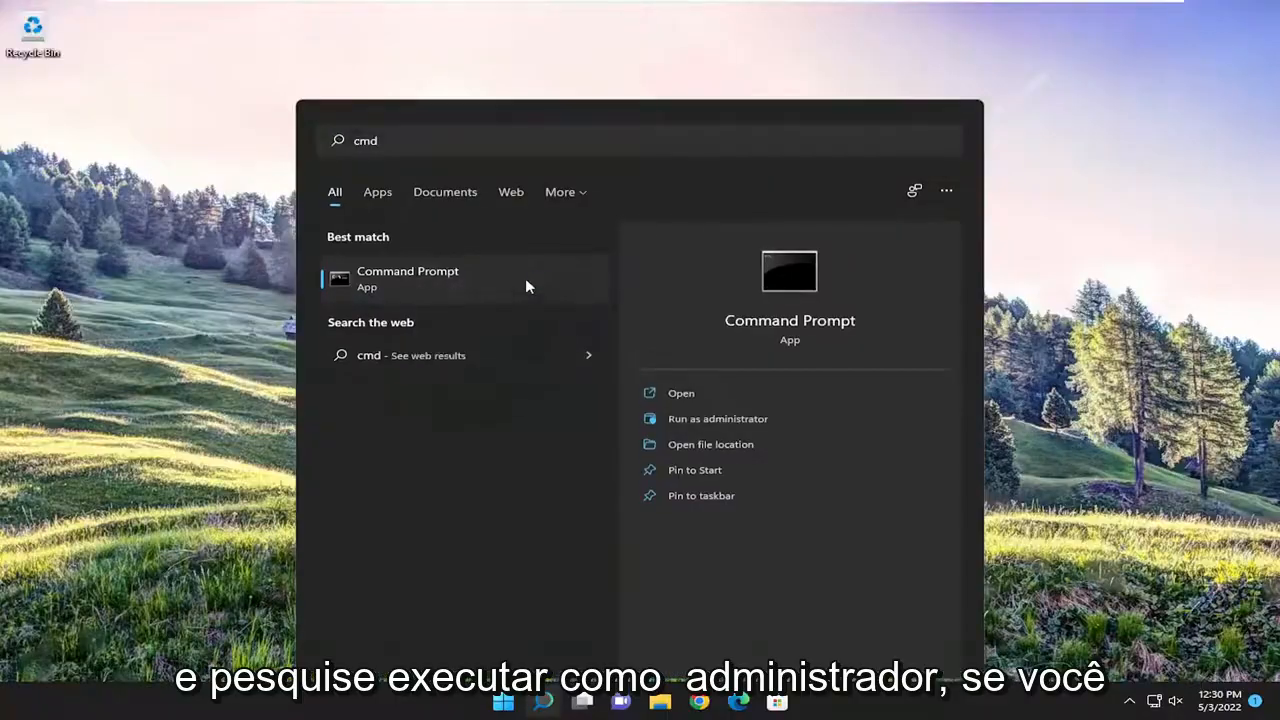
pyautogui.click(716, 418)
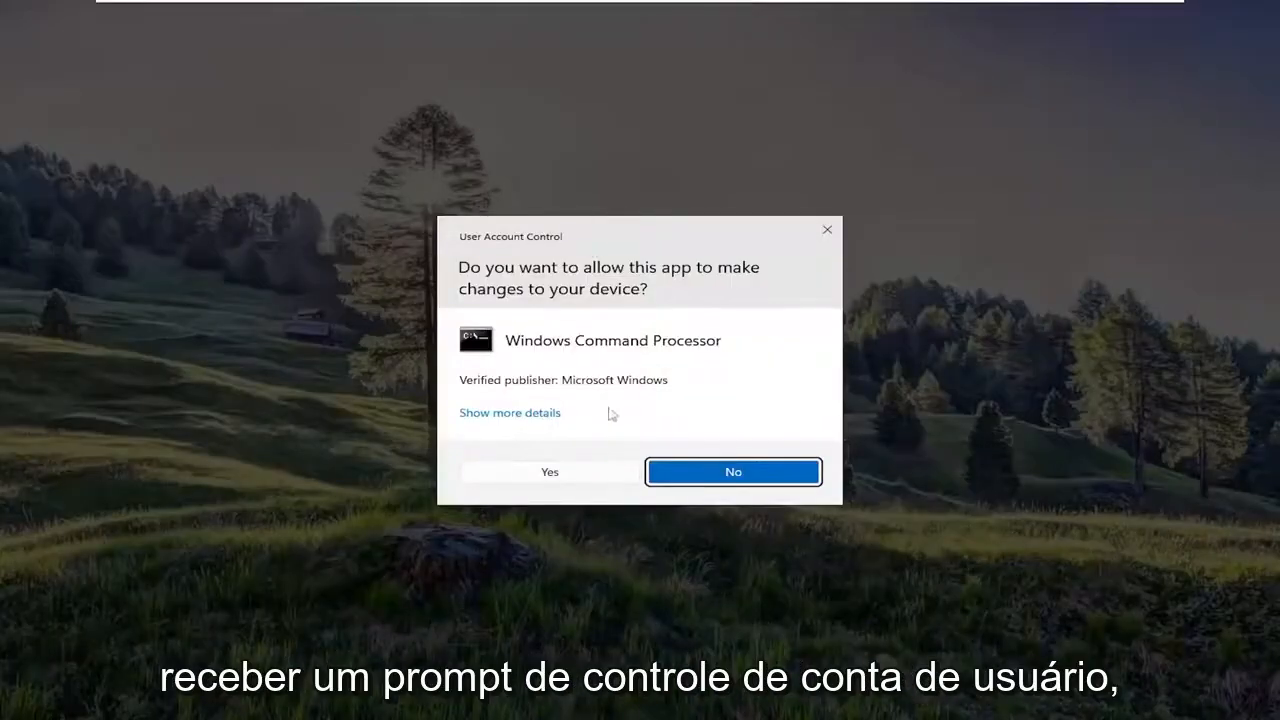
pyautogui.click(548, 472)
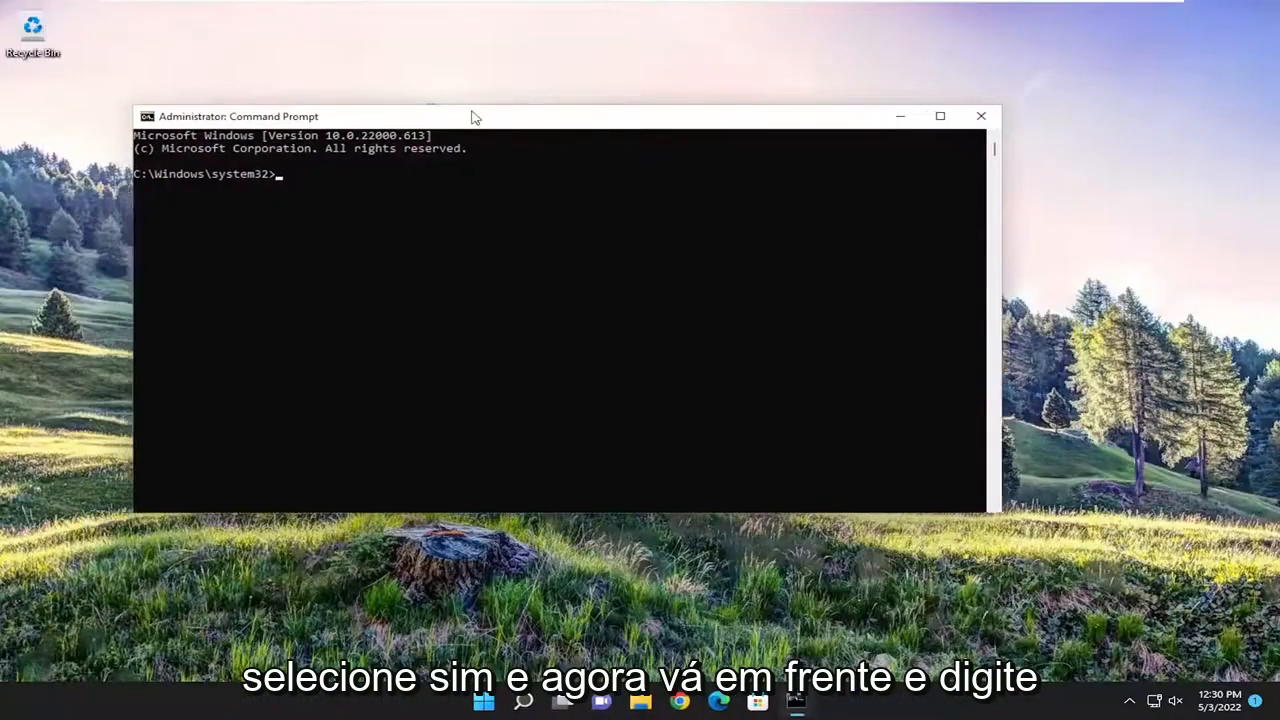
# - Start a system file check with sfc /scannow
pyautogui.write('sfc')
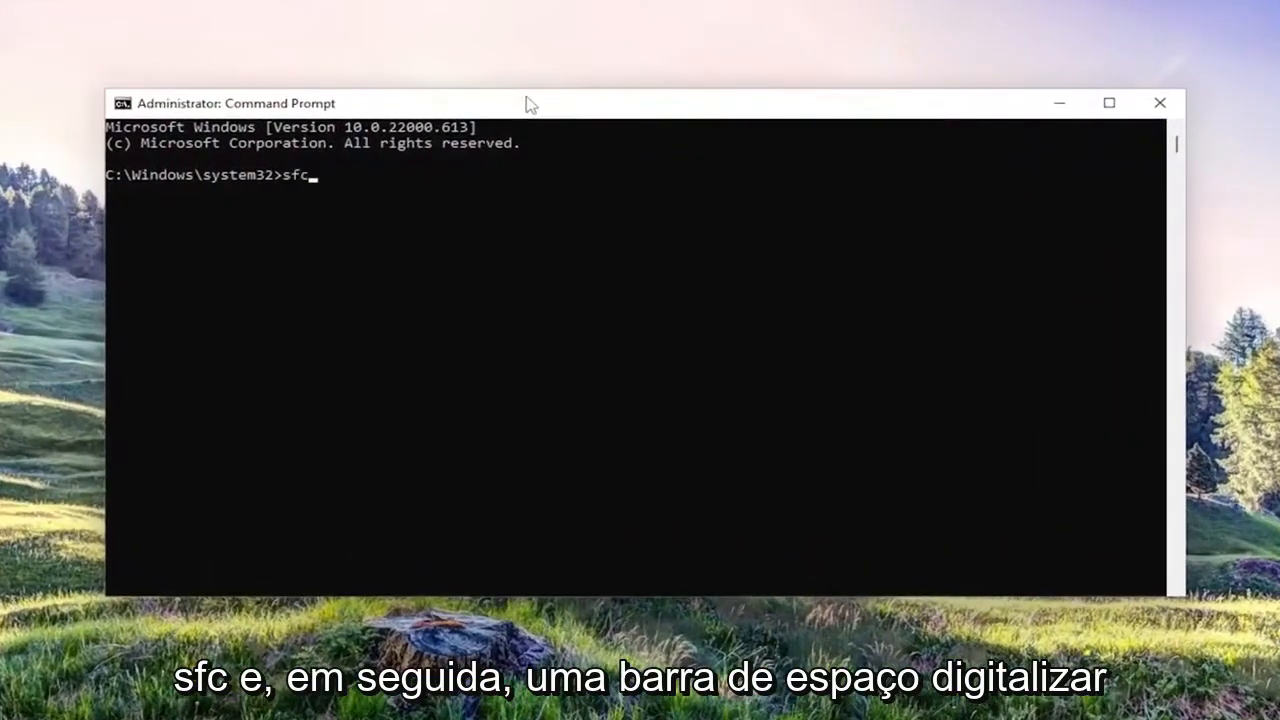
pyautogui.write('/scannow')
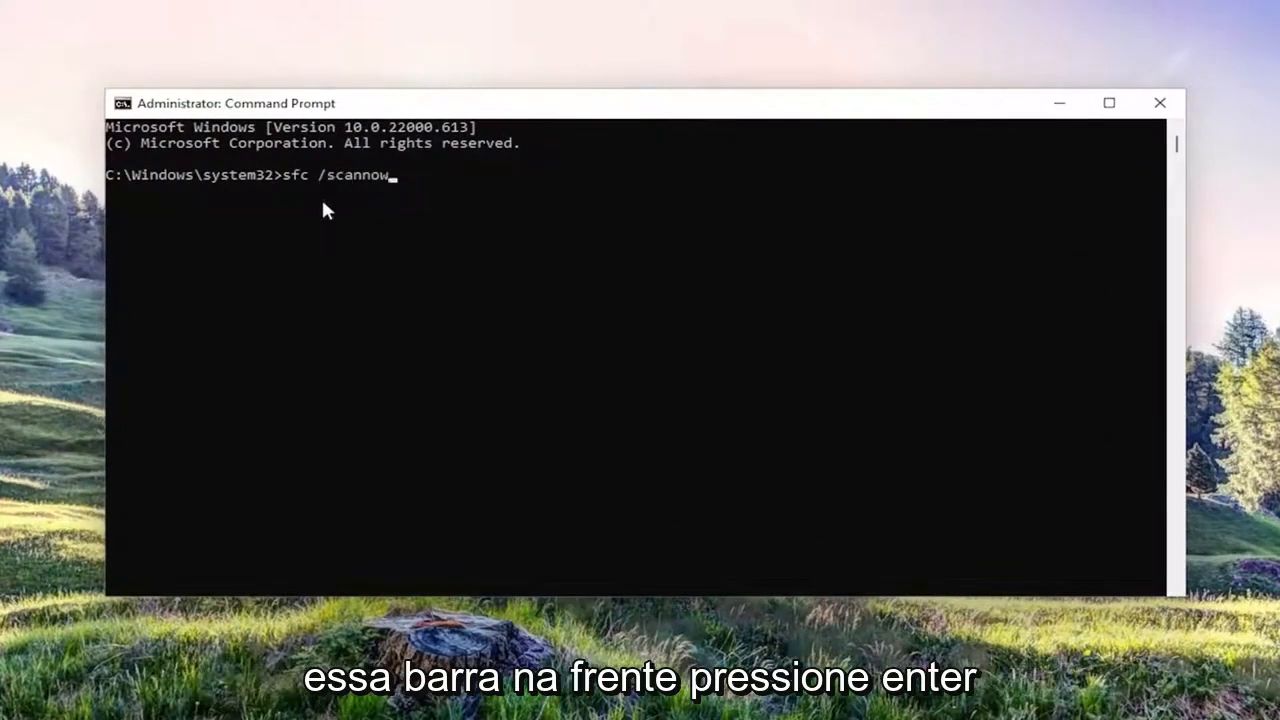
pyautogui.press('enter')
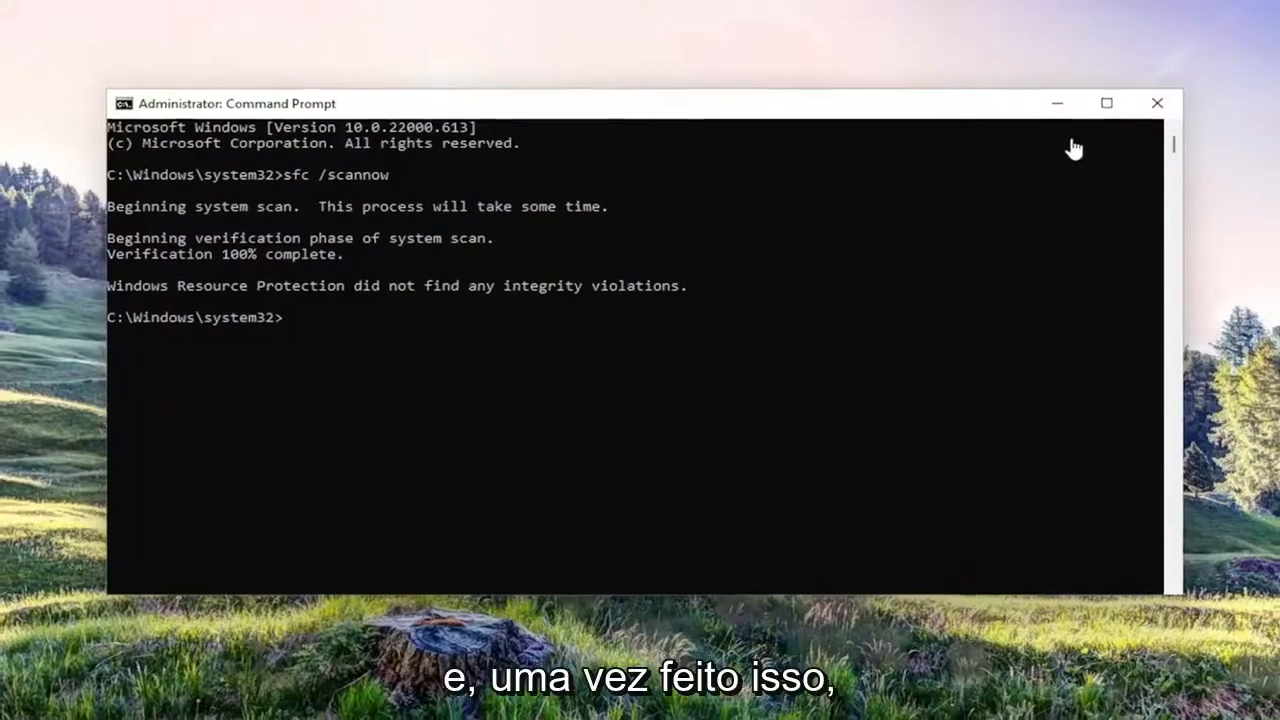
# - Close the Command Prompt after the scan reports no integrity violations
pyautogui.click(1156, 104)
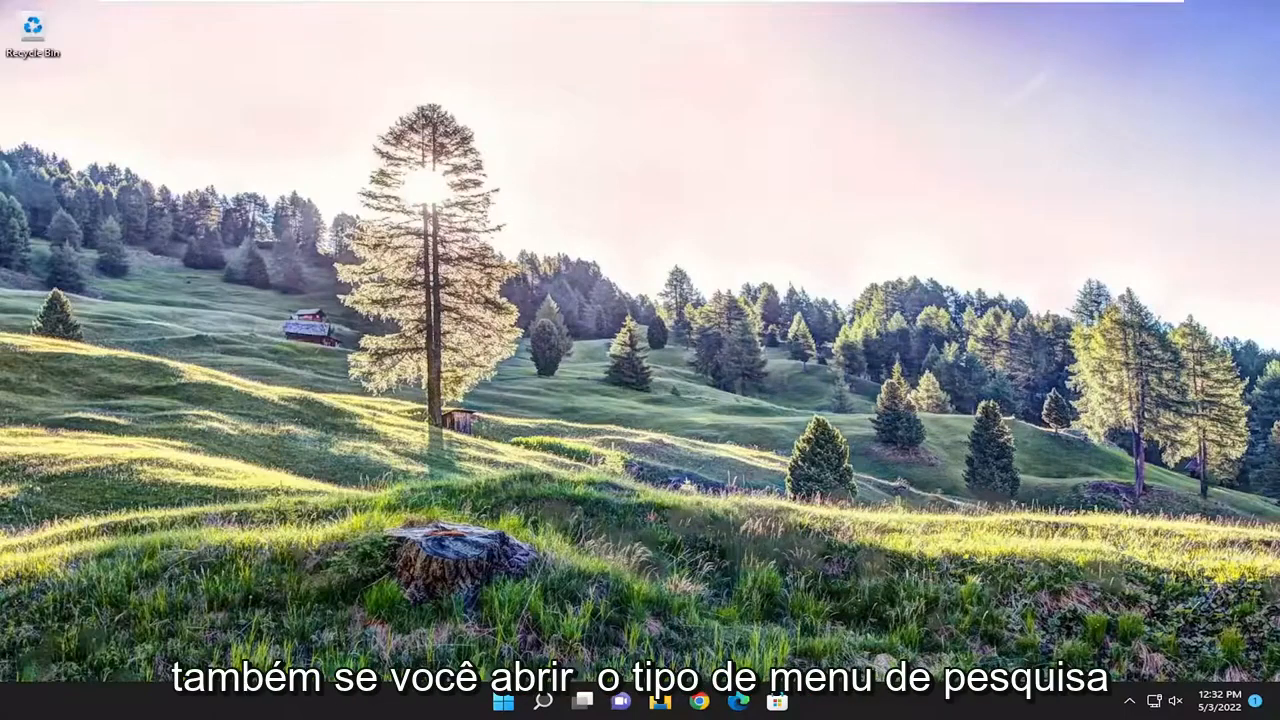
# - Reach Default apps via search and look up the .png file type
pyautogui.click(544, 700)
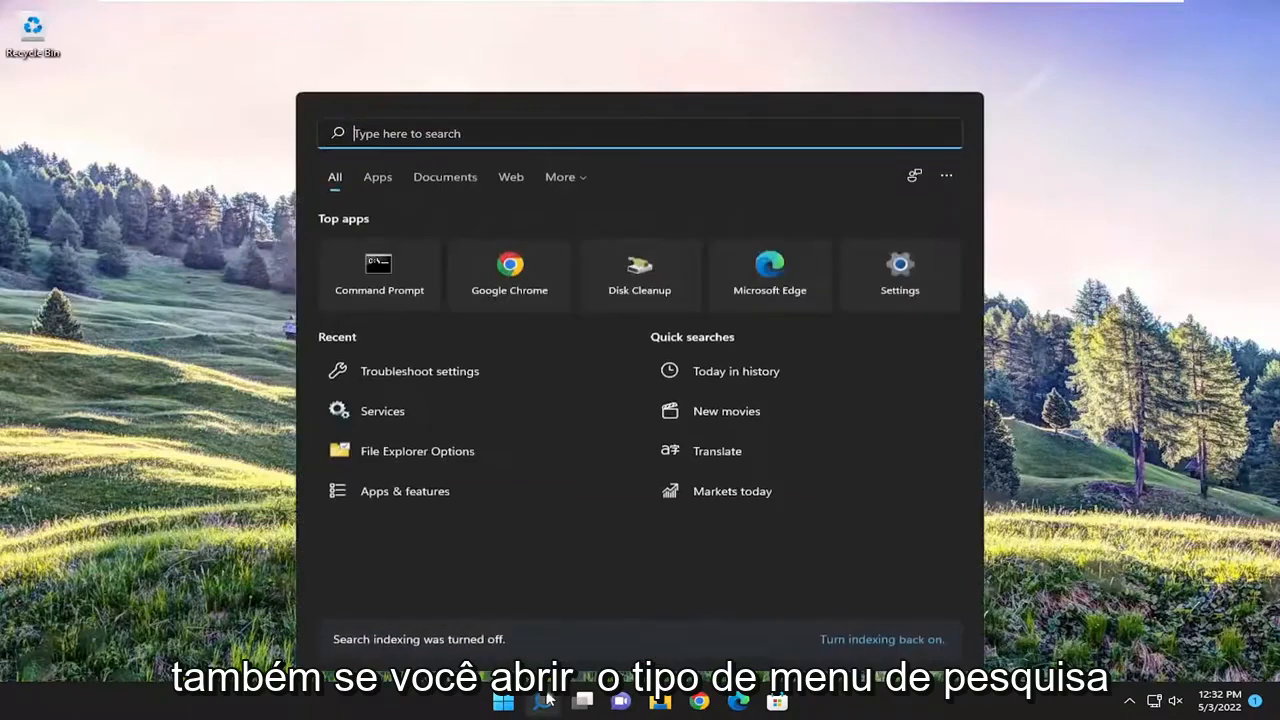
pyautogui.write('defa')
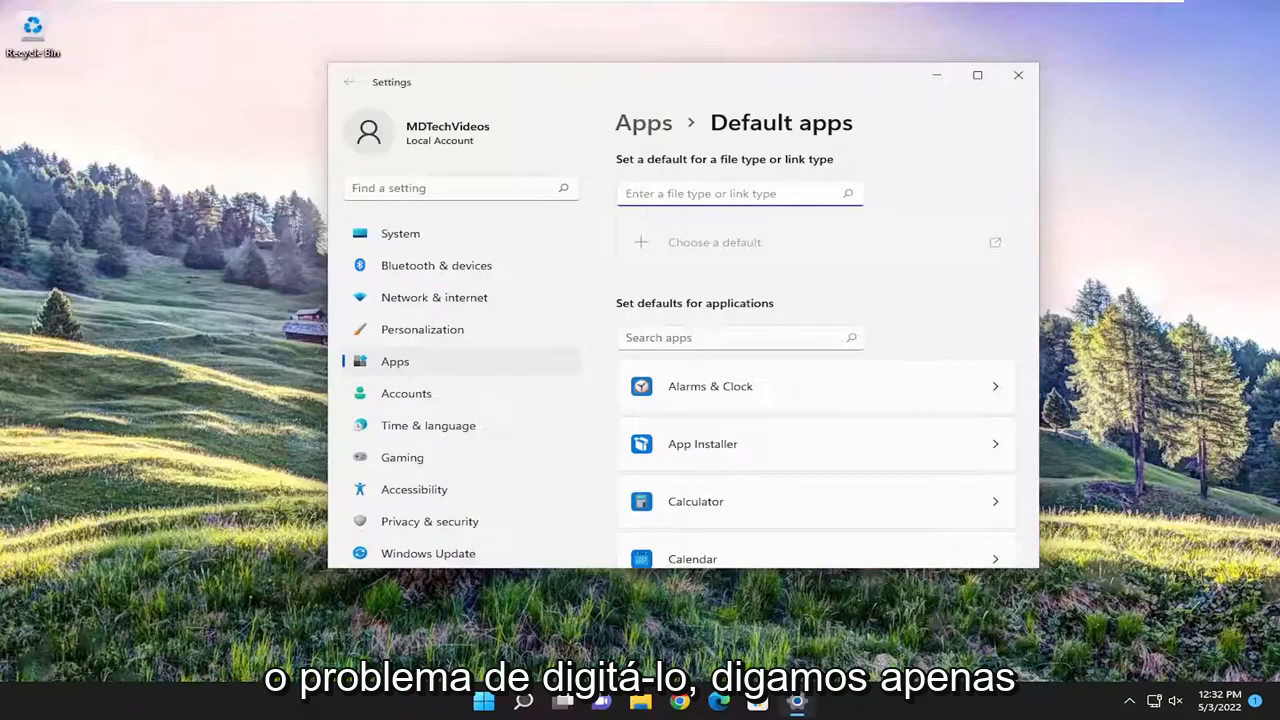
pyautogui.write('.png')
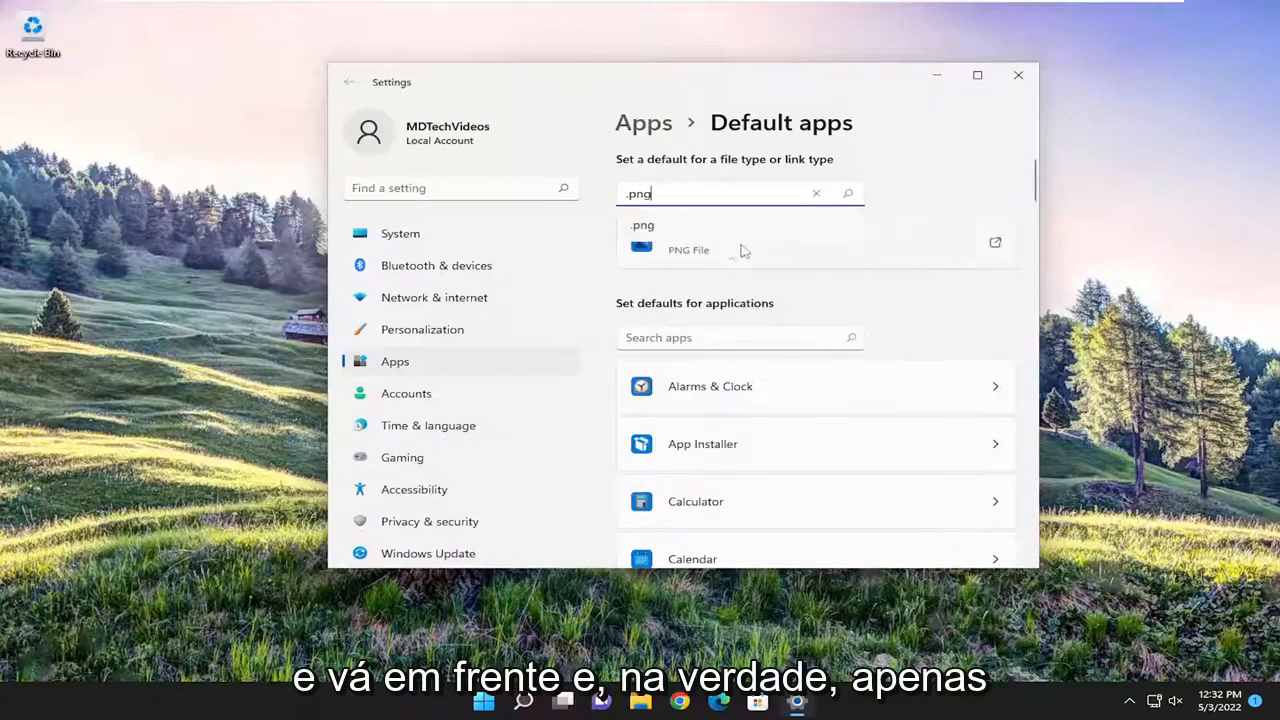
pyautogui.click(848, 192)
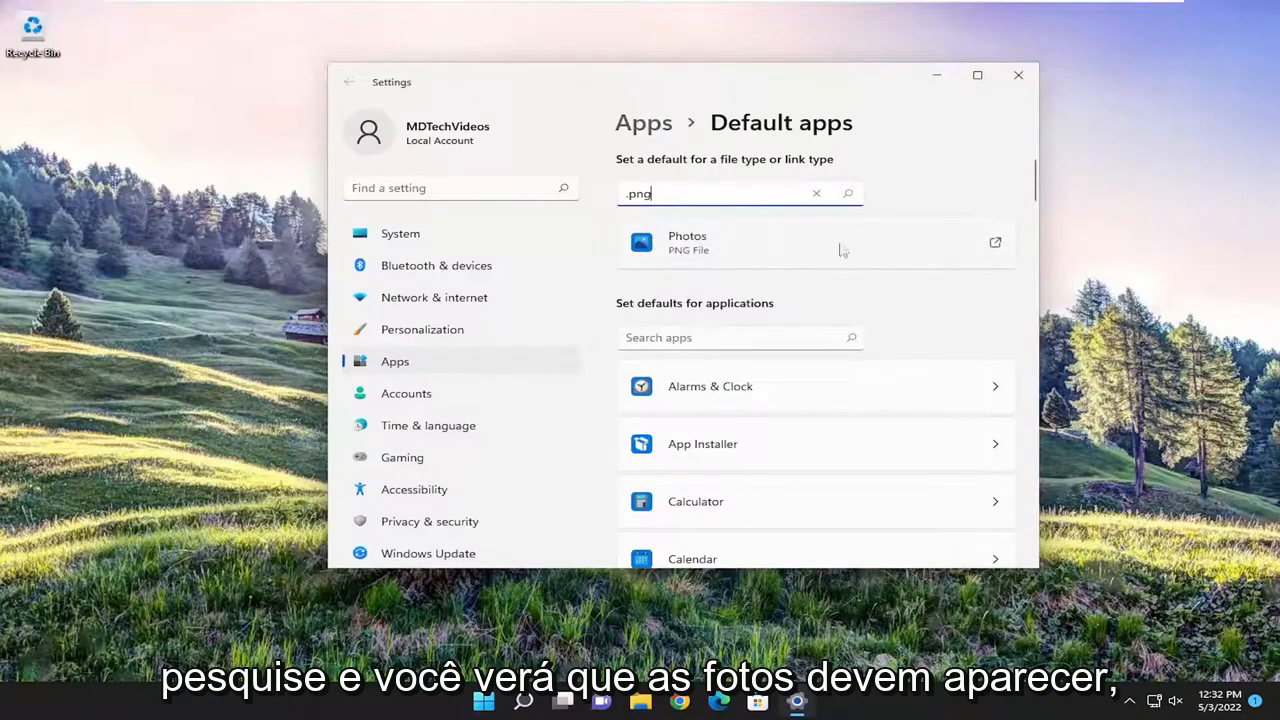
# - Choose Photos as the default for .png files, confirm it, and close Settings
pyautogui.click(816, 244)
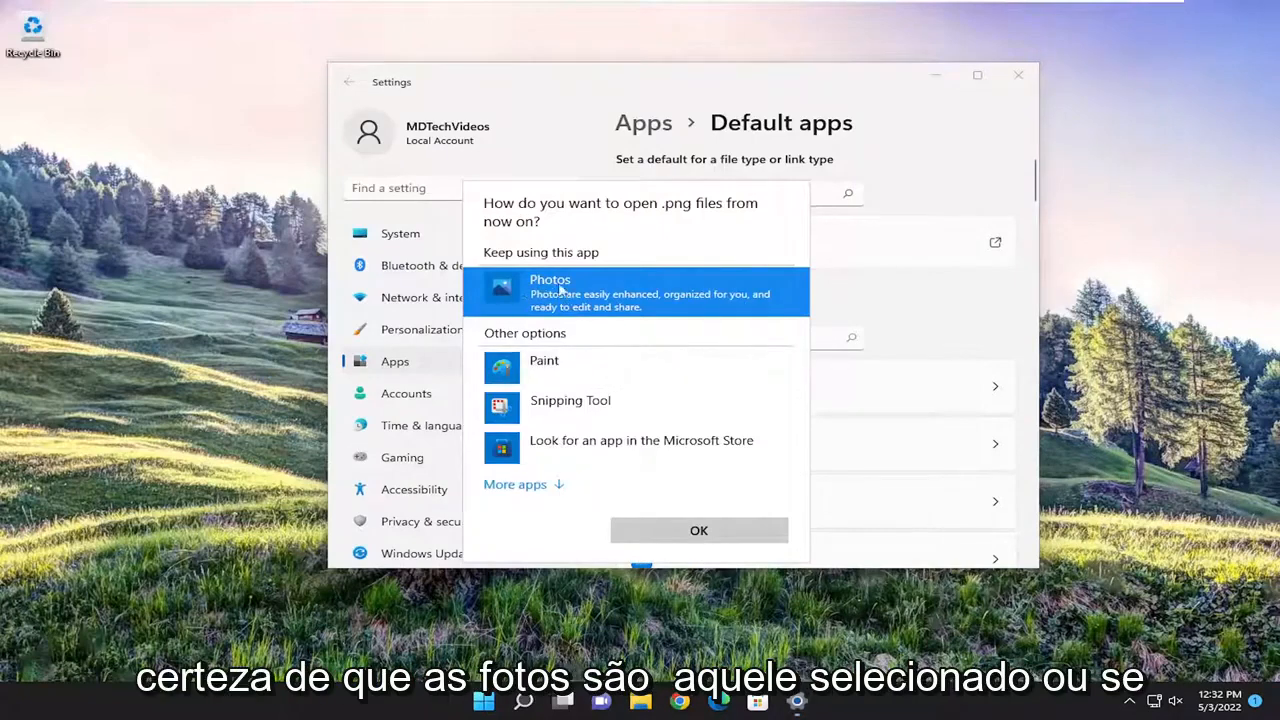
pyautogui.click(516, 484)
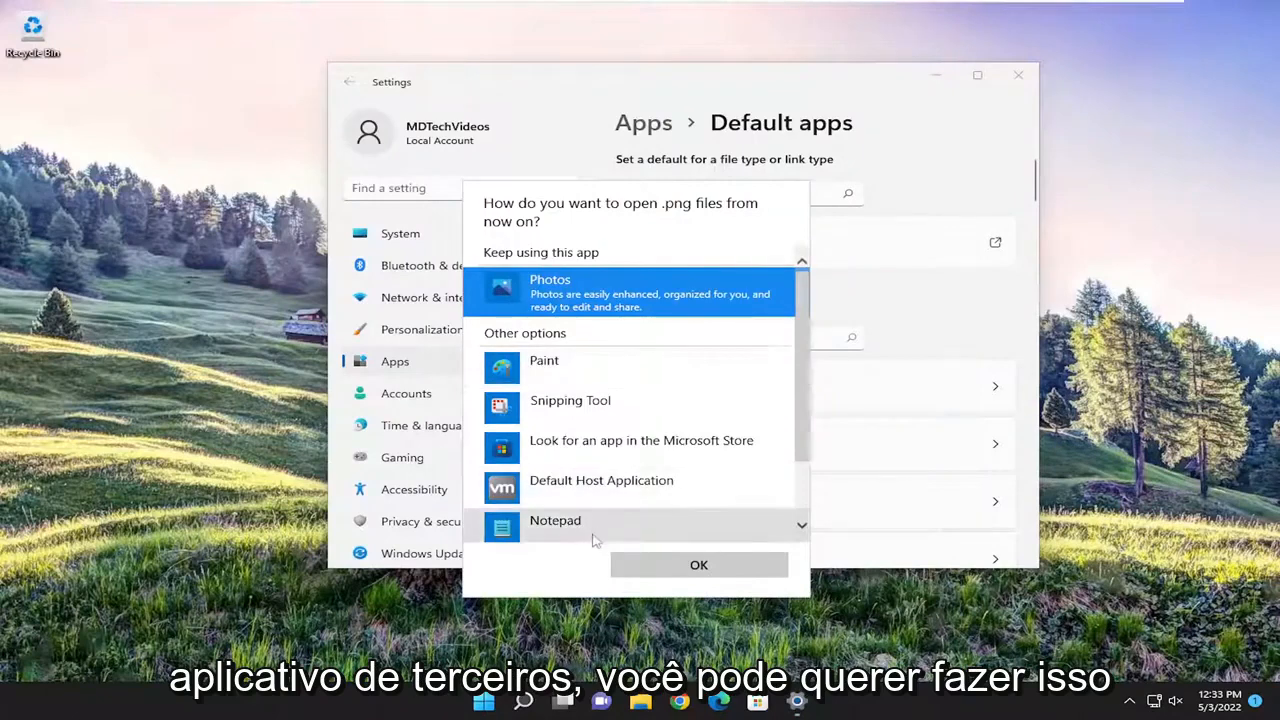
pyautogui.click(698, 564)
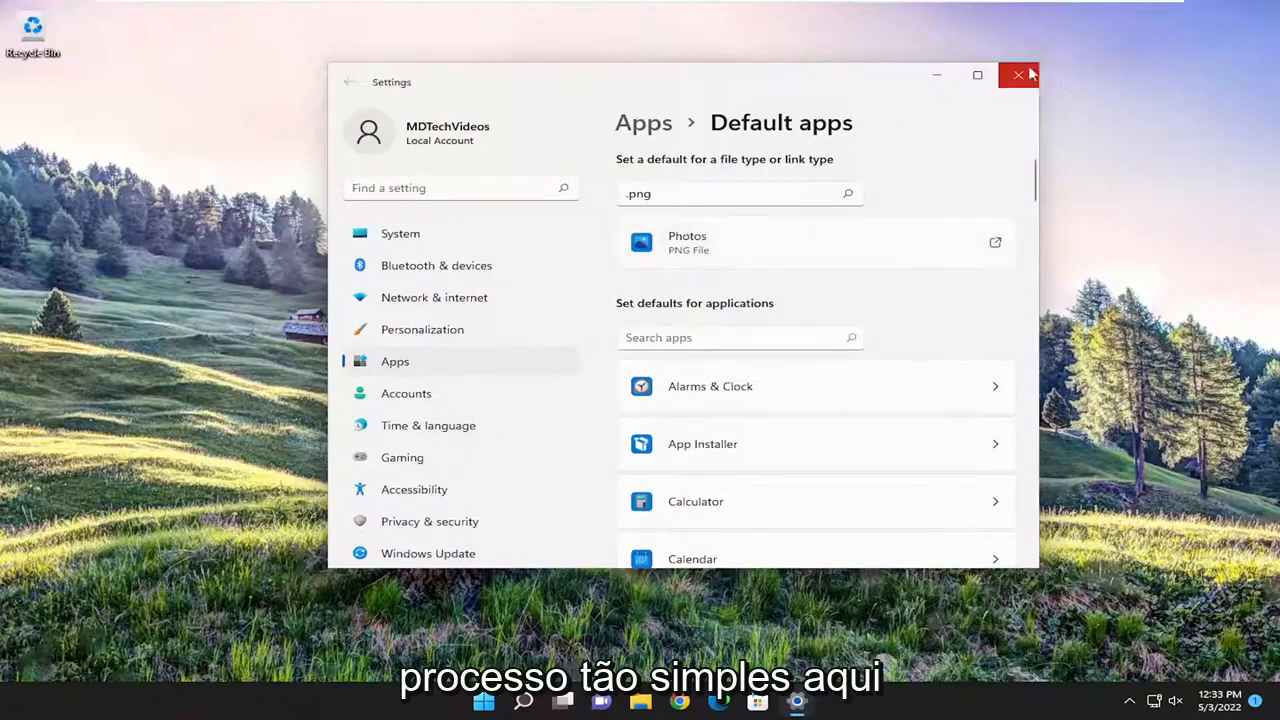
pyautogui.click(1018, 76)
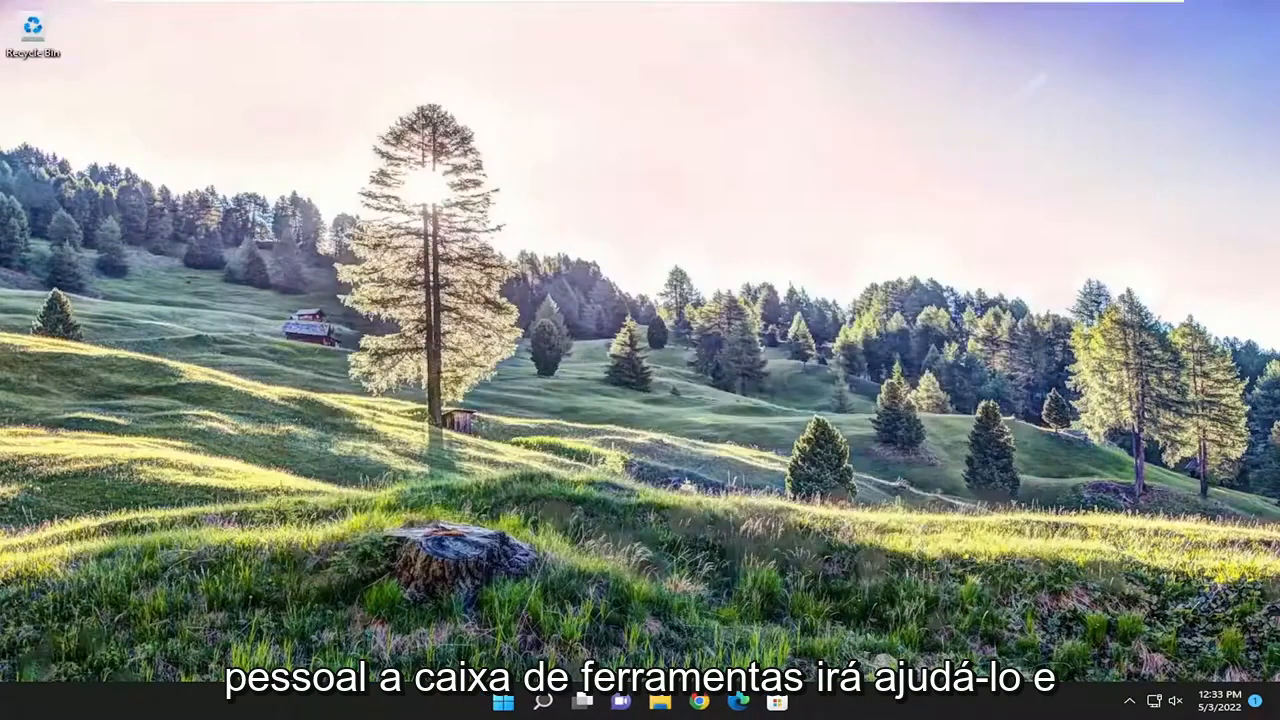